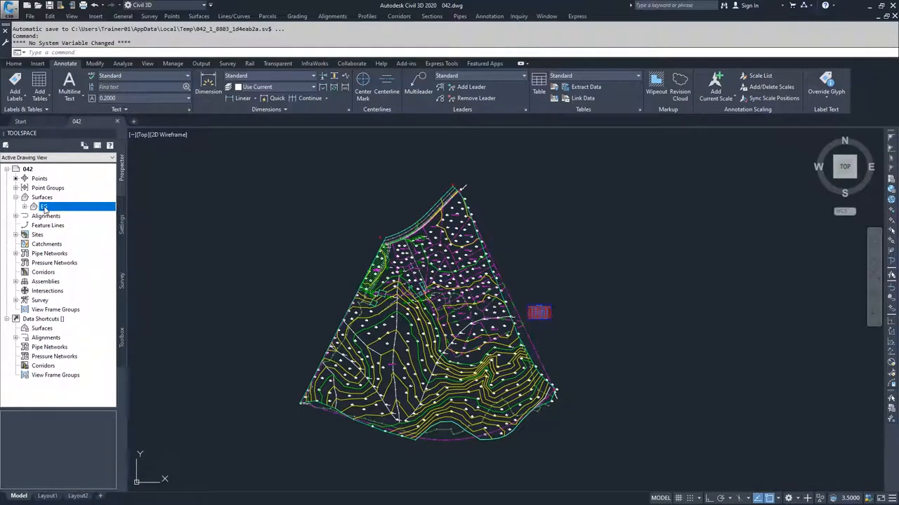
# - Bring up the EG surface's properties, review its Definition operations and move to Analysis
pyautogui.rightClick(45, 206)
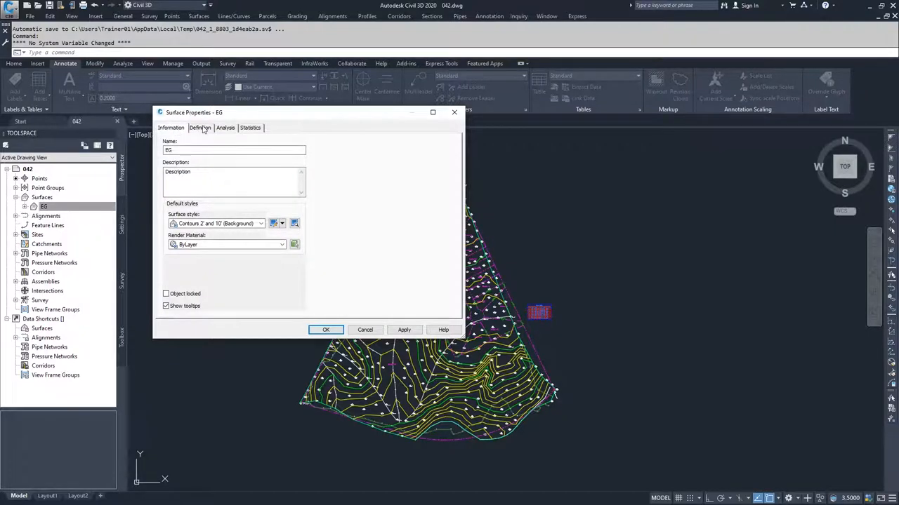
pyautogui.click(199, 128)
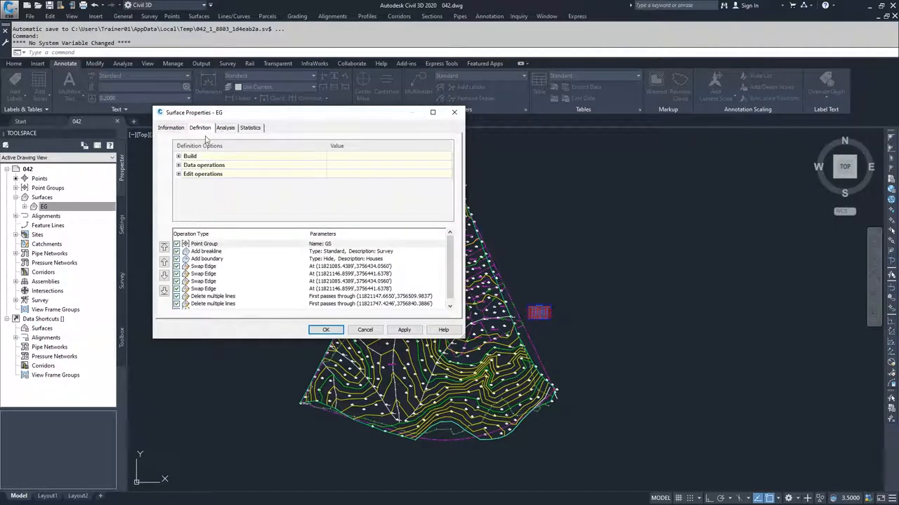
pyautogui.click(224, 128)
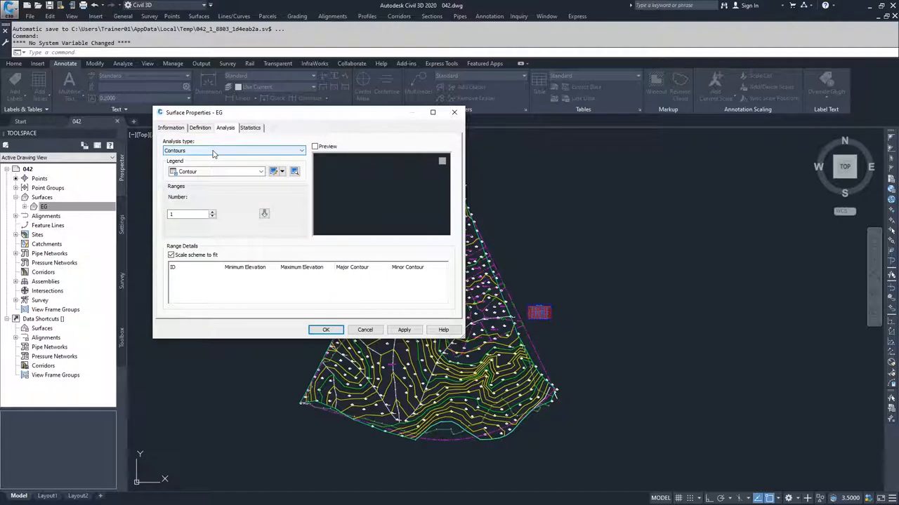
# - Browse the analysis type list and keep Contours as the EG surface's analysis type
pyautogui.click(301, 150)
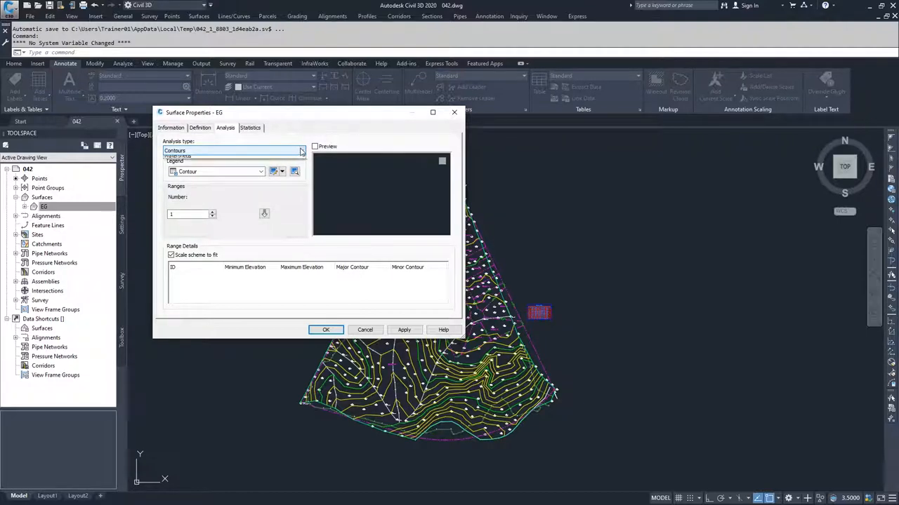
pyautogui.click(300, 150)
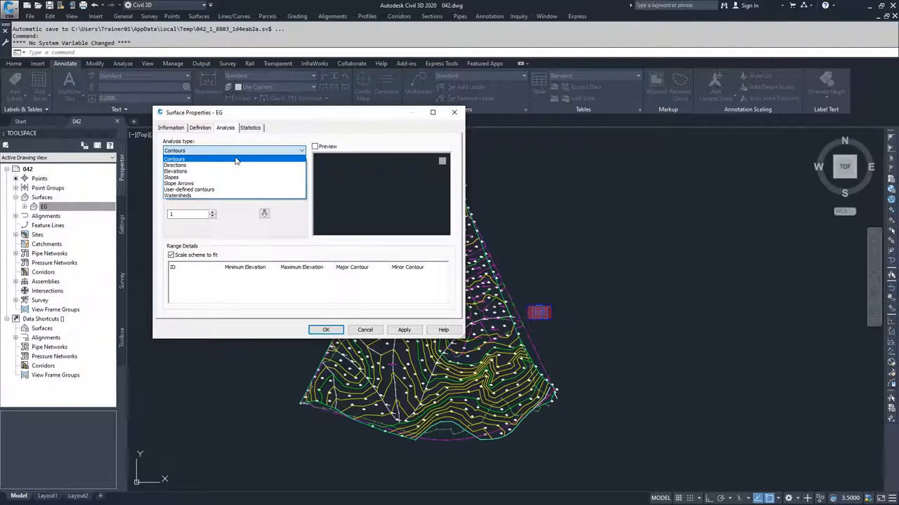
pyautogui.click(174, 158)
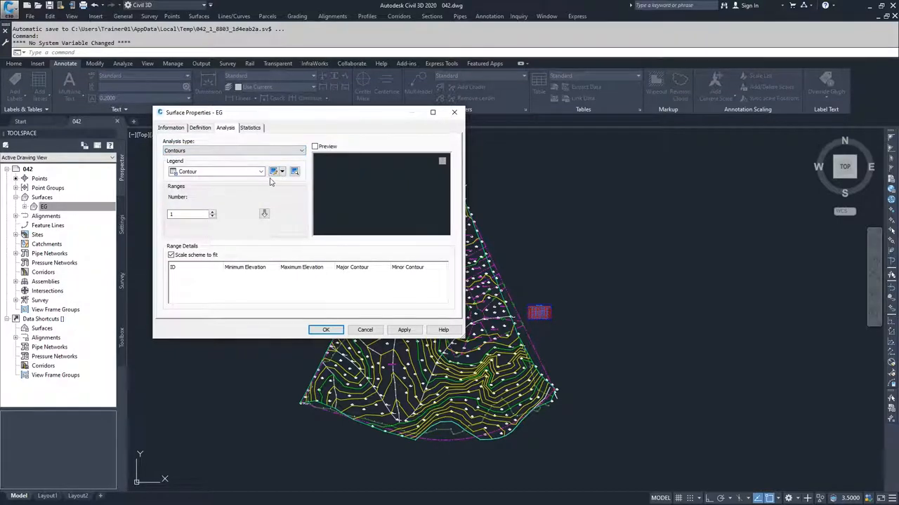
pyautogui.moveTo(272, 202)
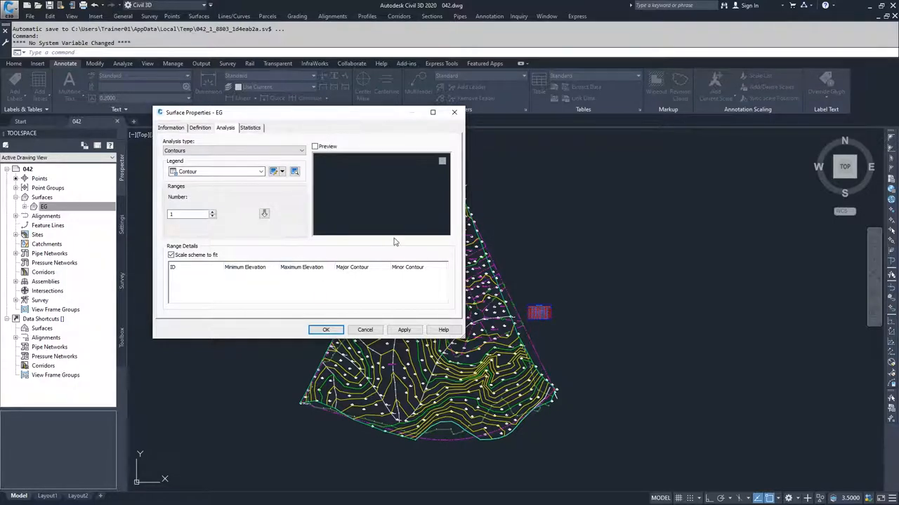
pyautogui.moveTo(213, 213)
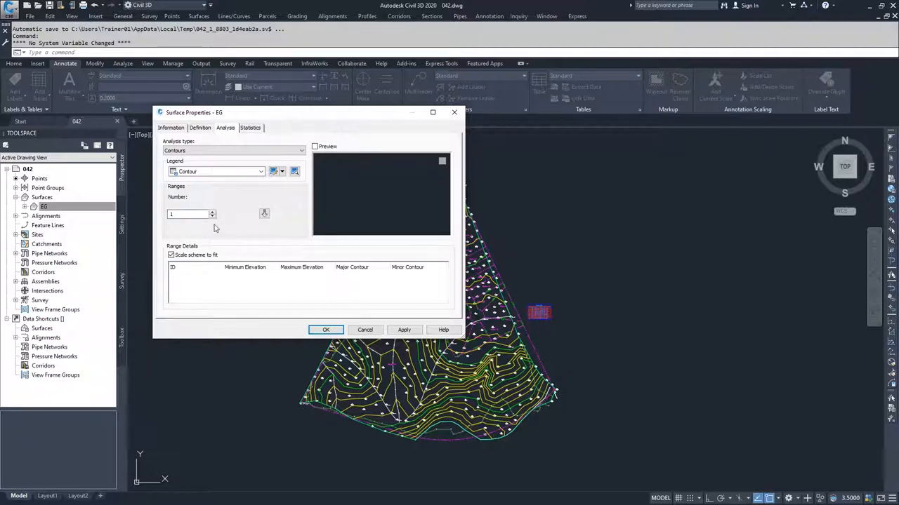
pyautogui.moveTo(219, 306)
pyautogui.write('5')
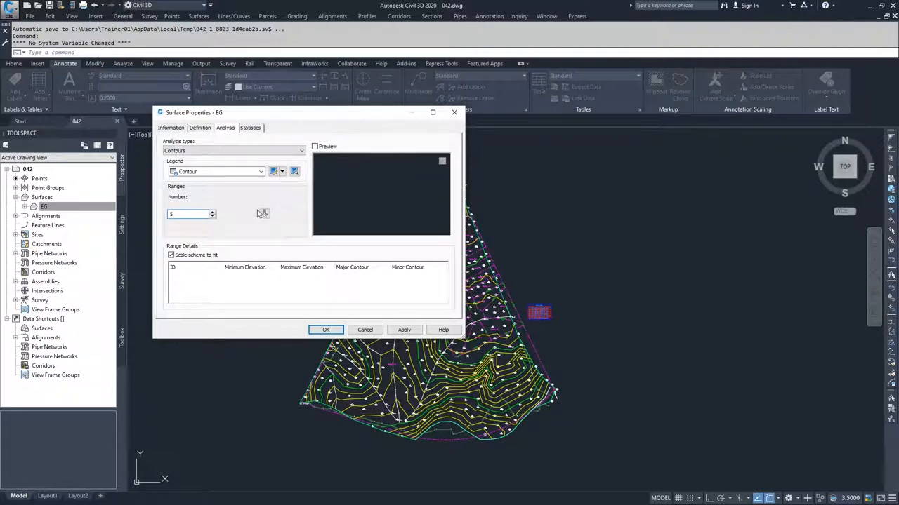
# - Run the Contours analysis to fill five elevation ranges with major and minor linetypes
pyautogui.click(264, 213)
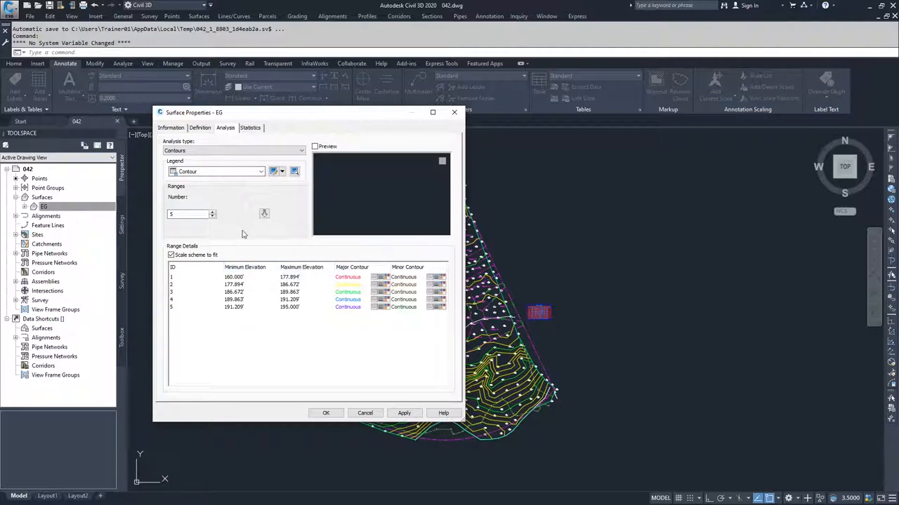
pyautogui.moveTo(332, 284)
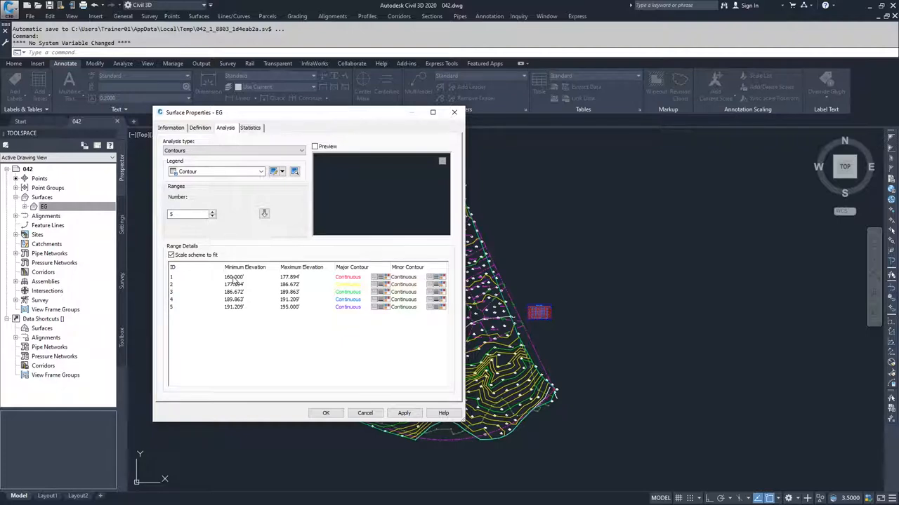
pyautogui.moveTo(346, 263)
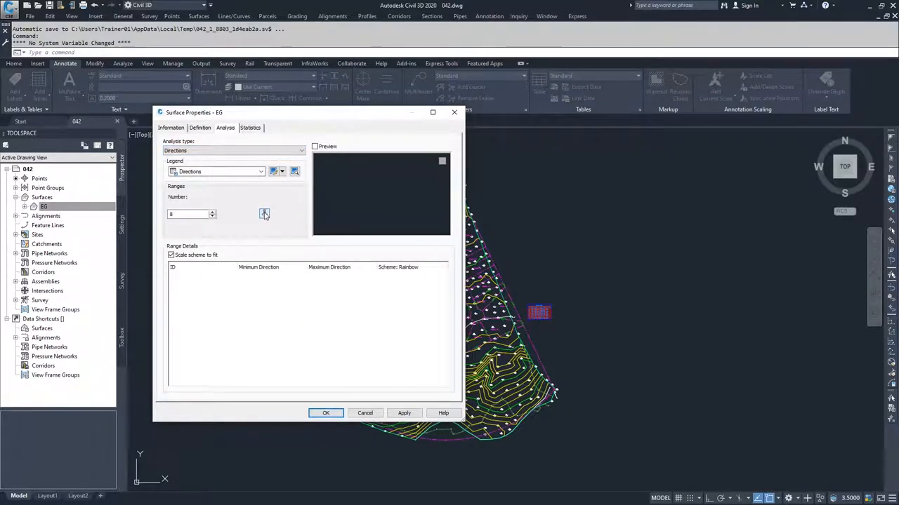
pyautogui.moveTo(264, 213)
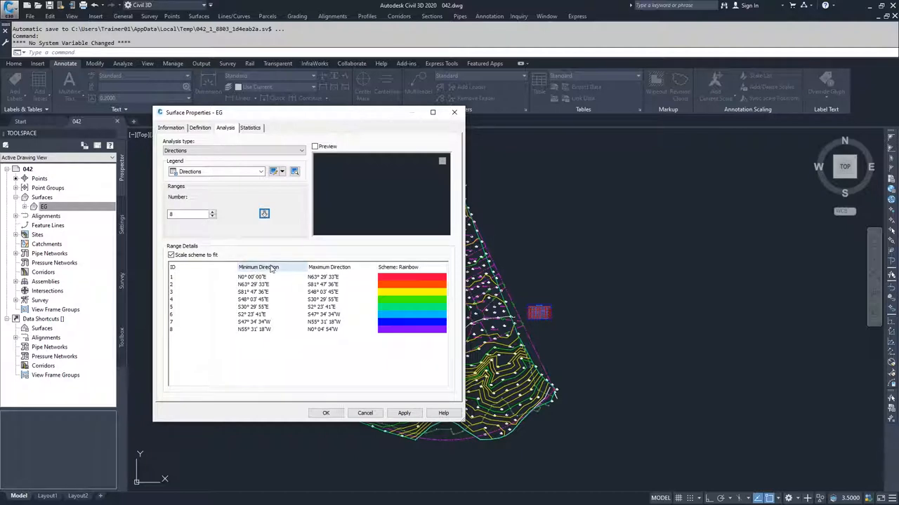
pyautogui.moveTo(356, 275)
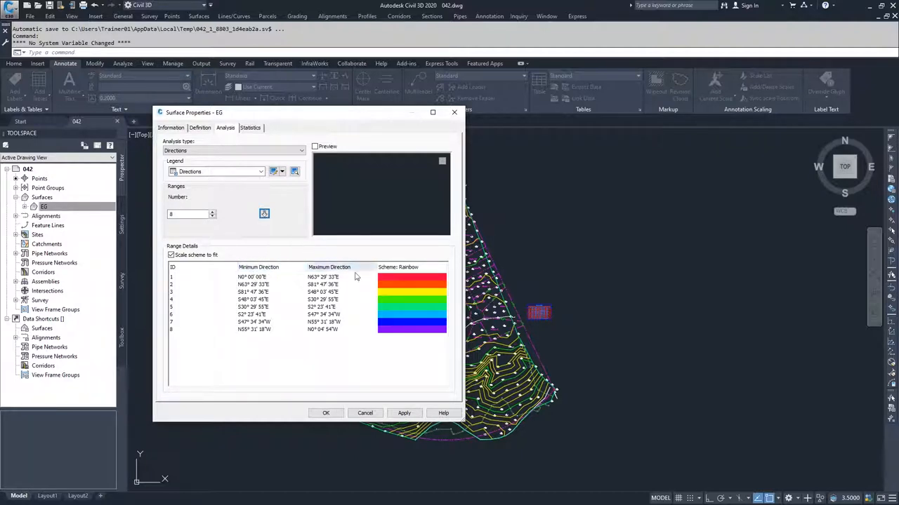
pyautogui.moveTo(303, 379)
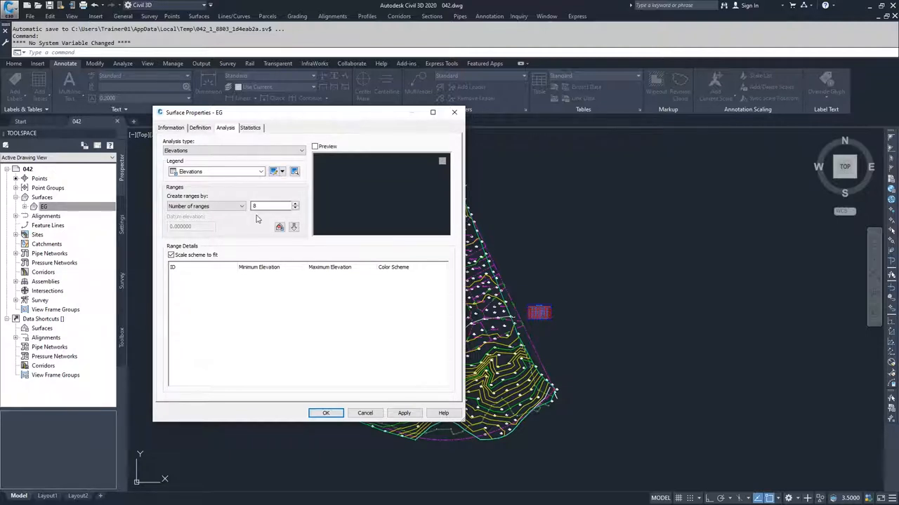
pyautogui.moveTo(298, 226)
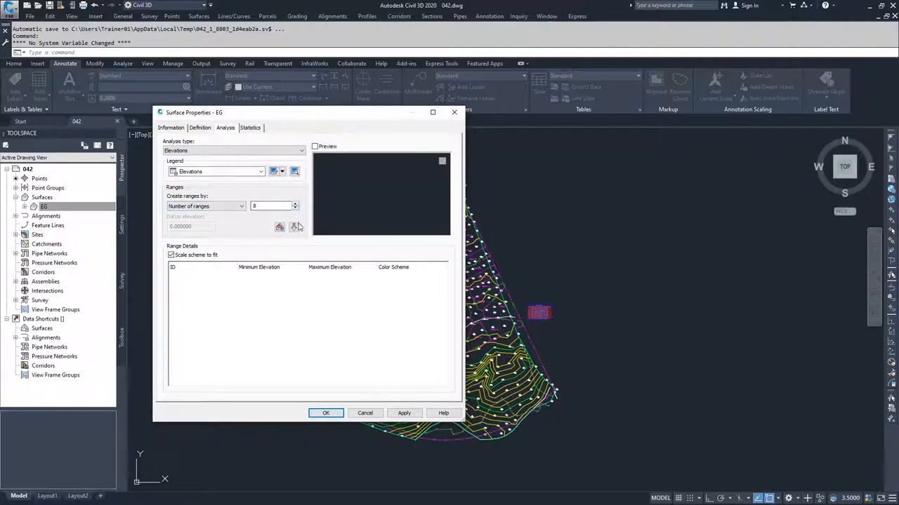
# - Run the Elevations analysis to fill eight blue-shaded elevation ranges
pyautogui.click(293, 227)
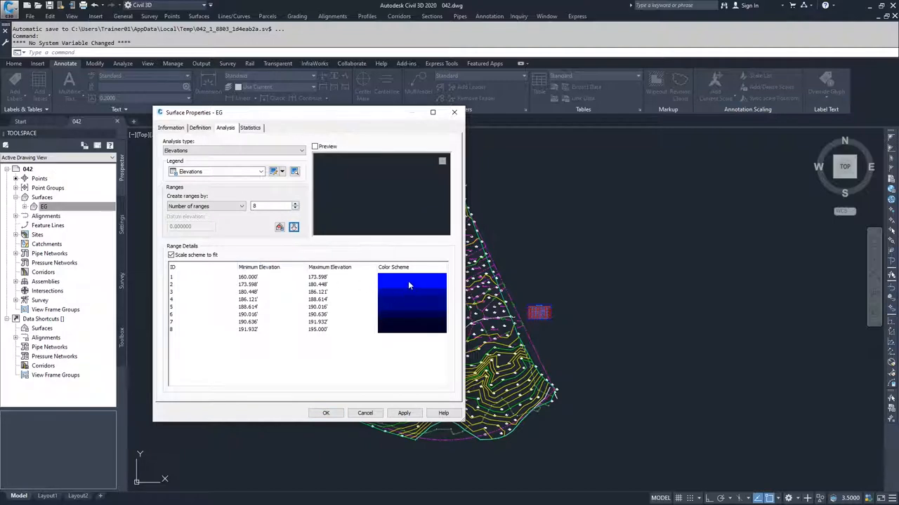
pyautogui.moveTo(406, 314)
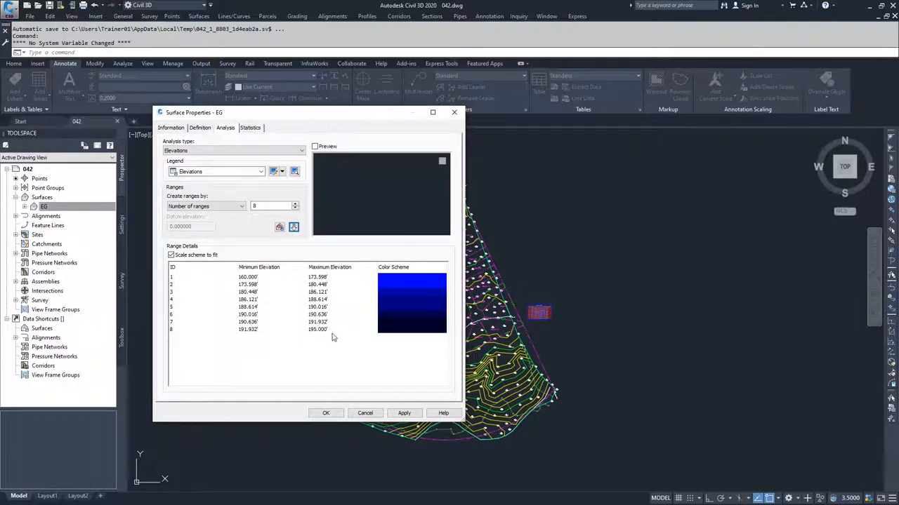
pyautogui.moveTo(406, 300)
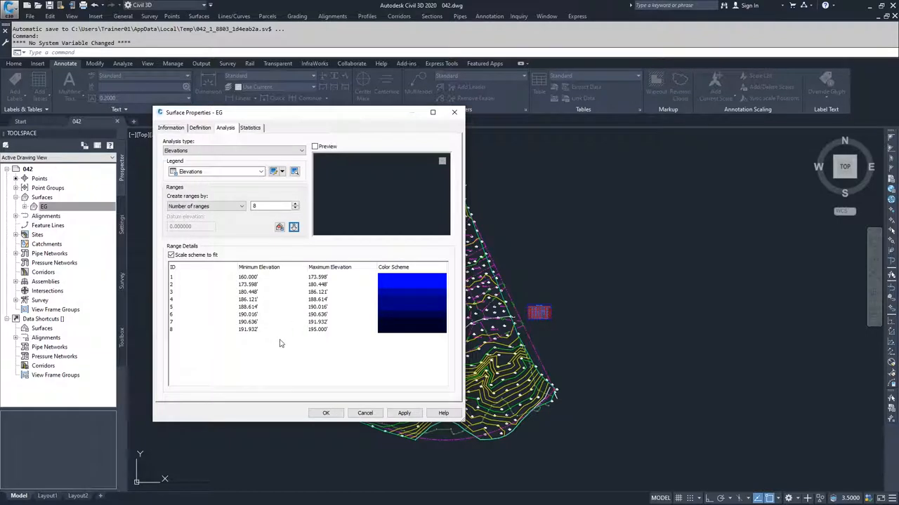
pyautogui.moveTo(285, 360)
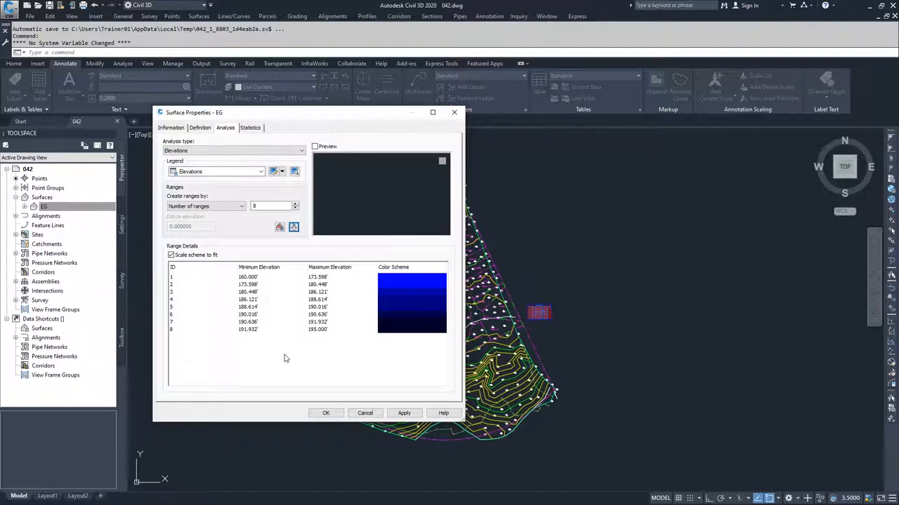
pyautogui.moveTo(289, 332)
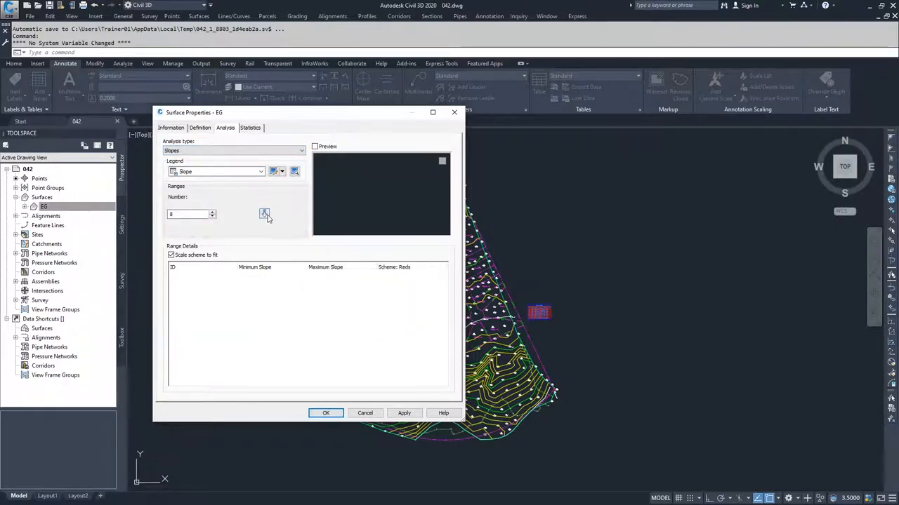
# - Run the Slopes analysis to list eight red-shaded slope ranges
pyautogui.click(264, 214)
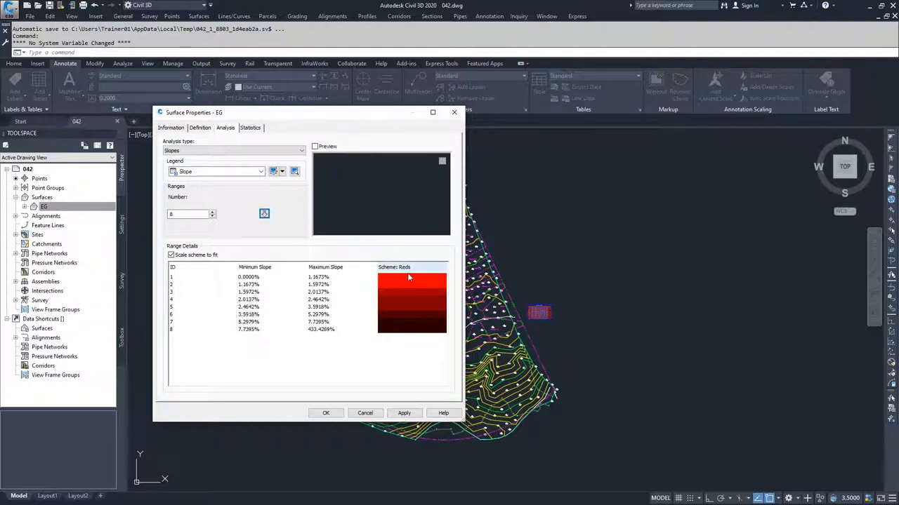
pyautogui.moveTo(421, 280)
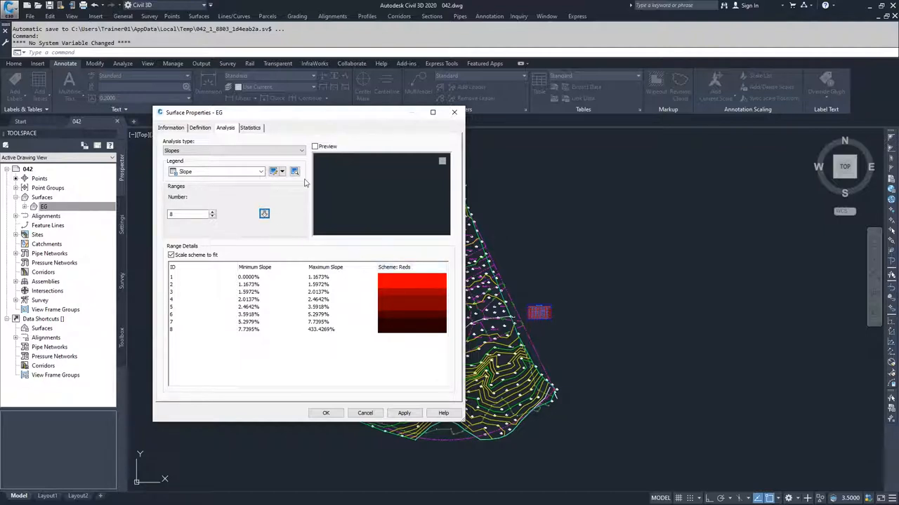
pyautogui.moveTo(233, 313)
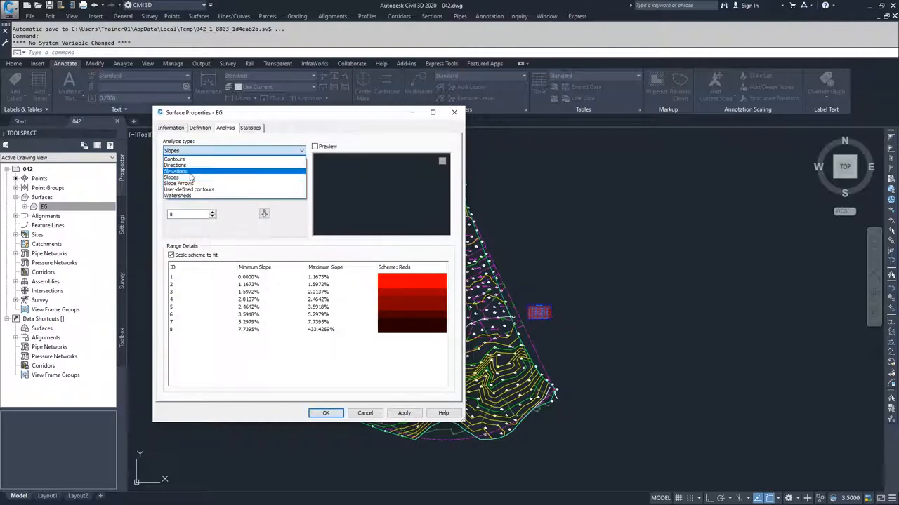
# - Switch to Slope Arrows and run it to list eight rainbow-coloured slope ranges
pyautogui.click(183, 182)
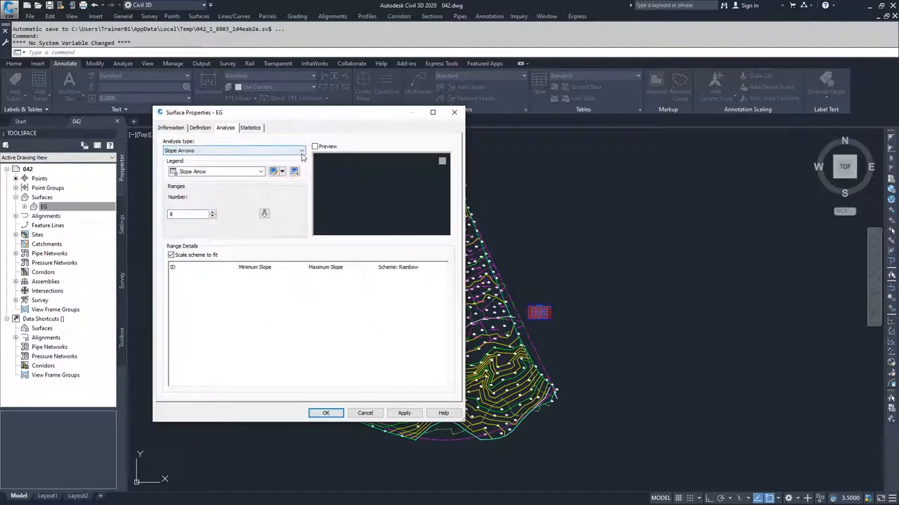
pyautogui.click(264, 214)
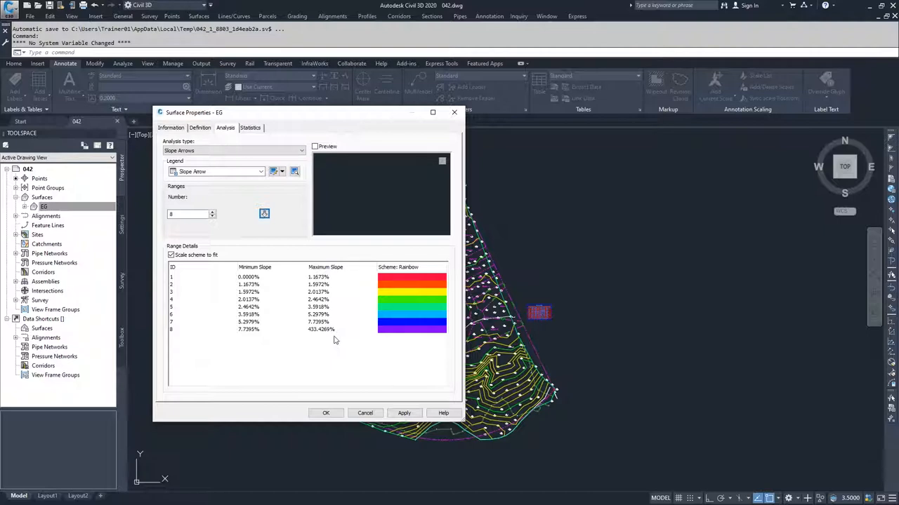
pyautogui.moveTo(342, 335)
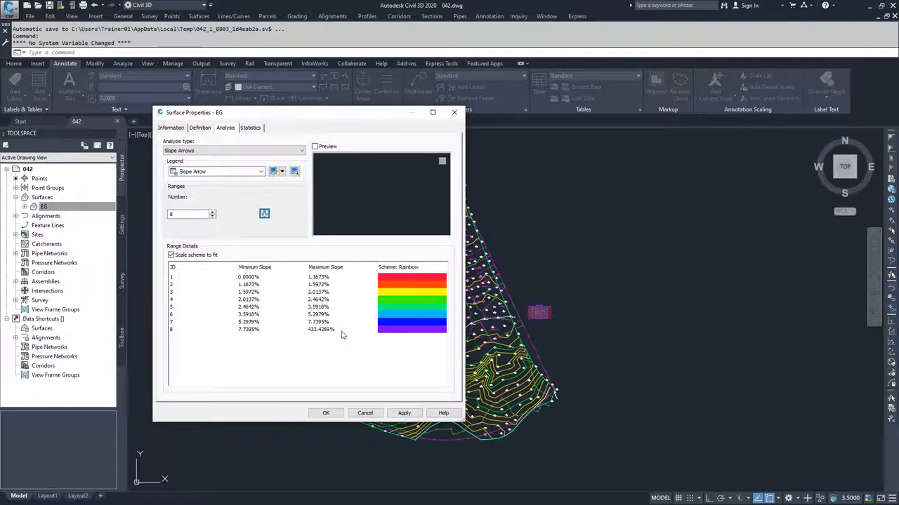
pyautogui.moveTo(314, 266)
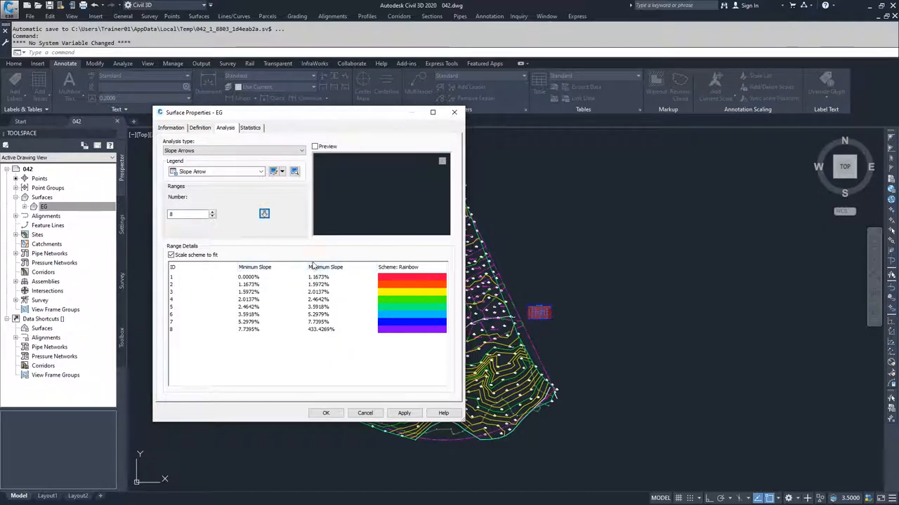
pyautogui.click(301, 150)
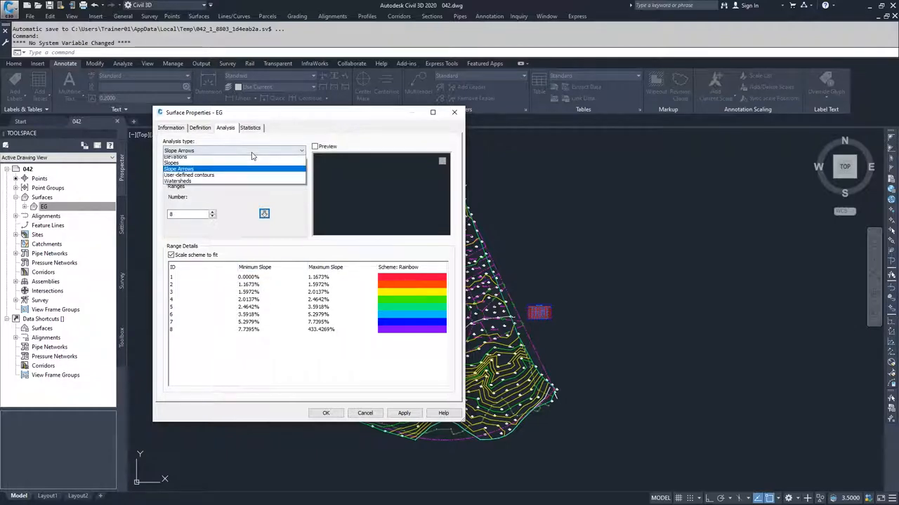
# - Run User-defined contours to list Contour 1-4, inspect Contour 1 and 2, then choose Watersheds
pyautogui.click(188, 174)
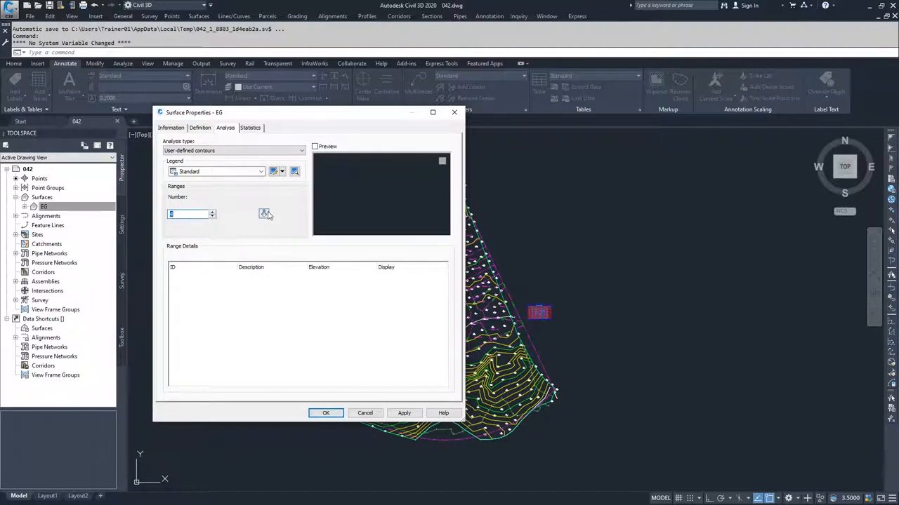
pyautogui.click(264, 213)
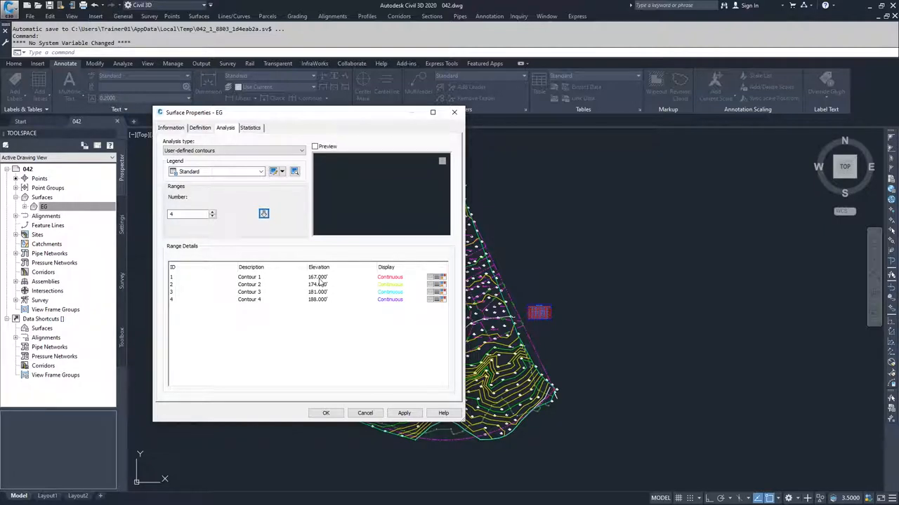
pyautogui.click(316, 276)
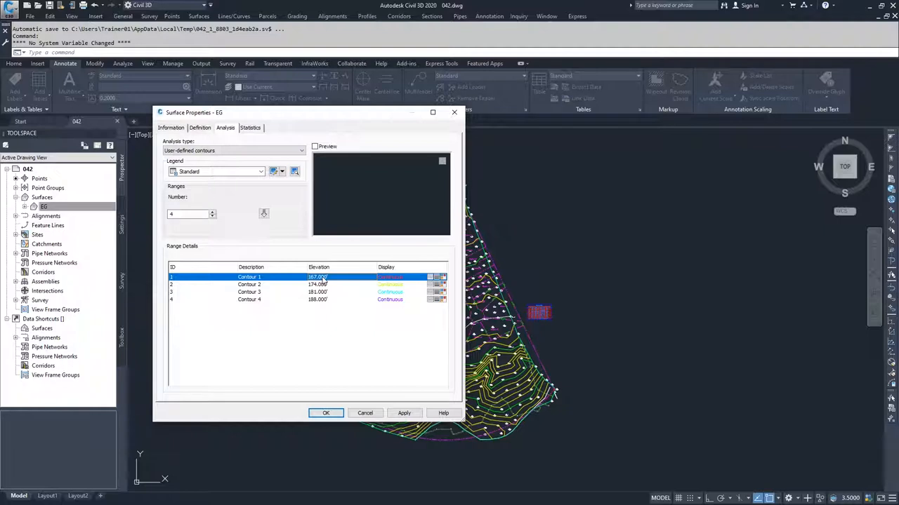
pyautogui.click(250, 284)
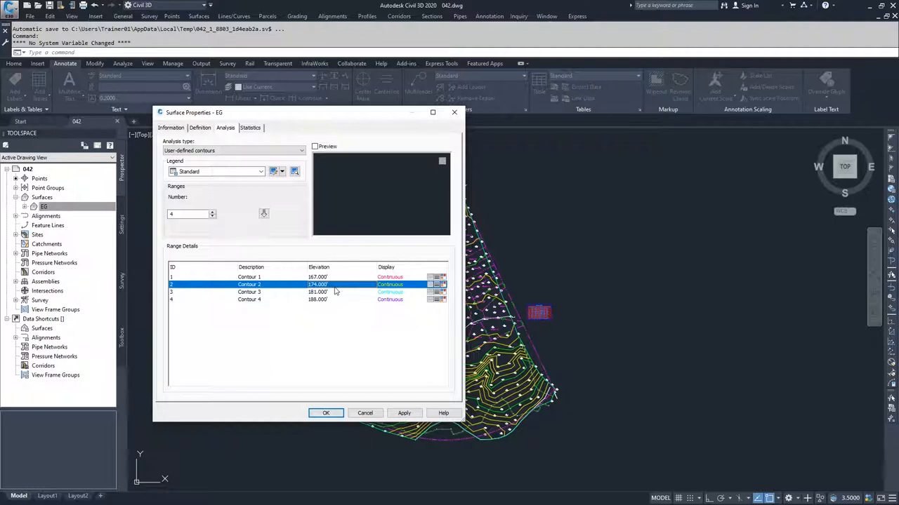
pyautogui.moveTo(356, 301)
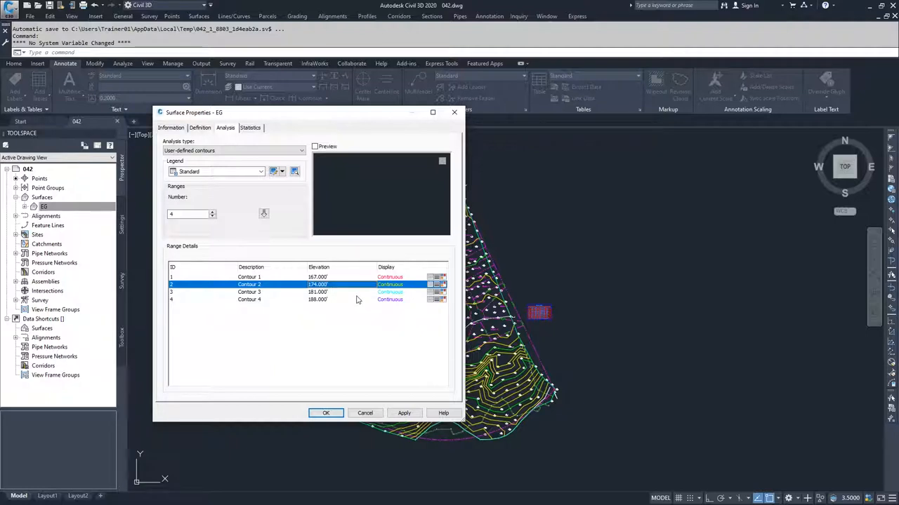
pyautogui.click(300, 152)
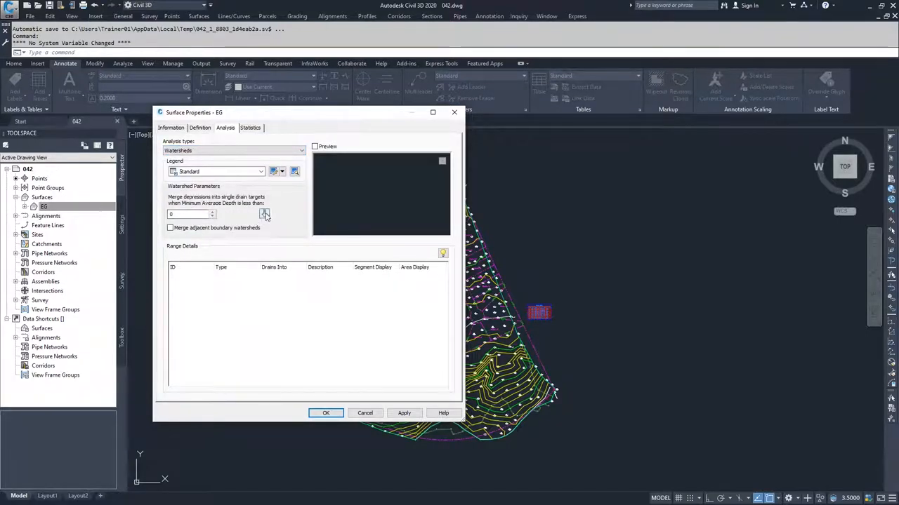
# - Run the Watersheds analysis and review its boundary, depression, flat-area and multi-drain entries
pyautogui.click(264, 214)
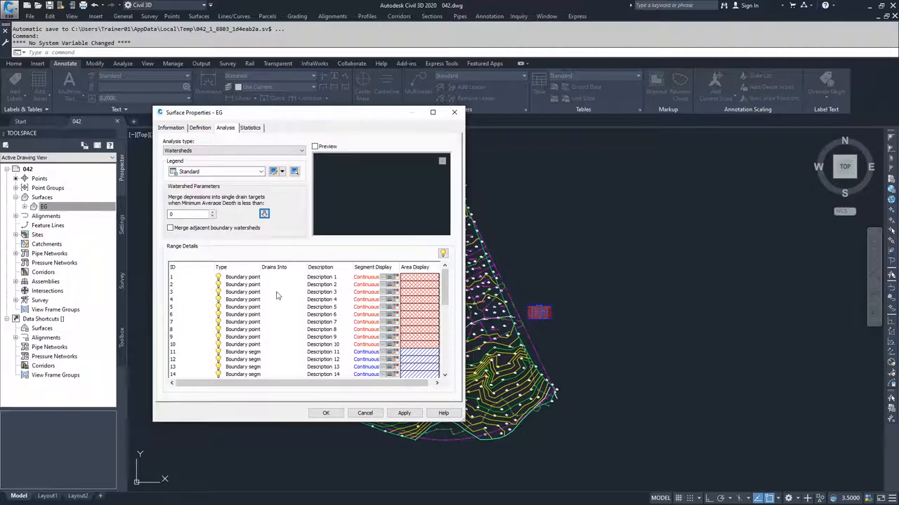
pyautogui.scroll(-3)
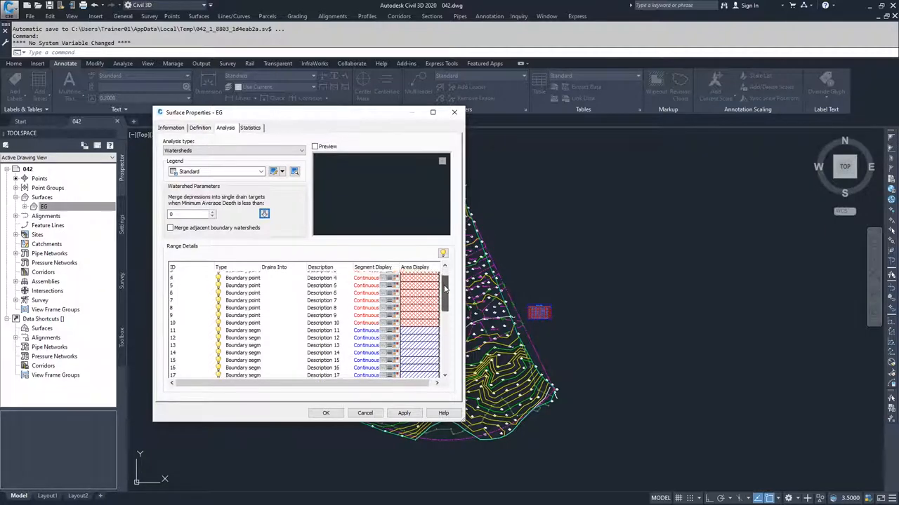
pyautogui.scroll(-3)
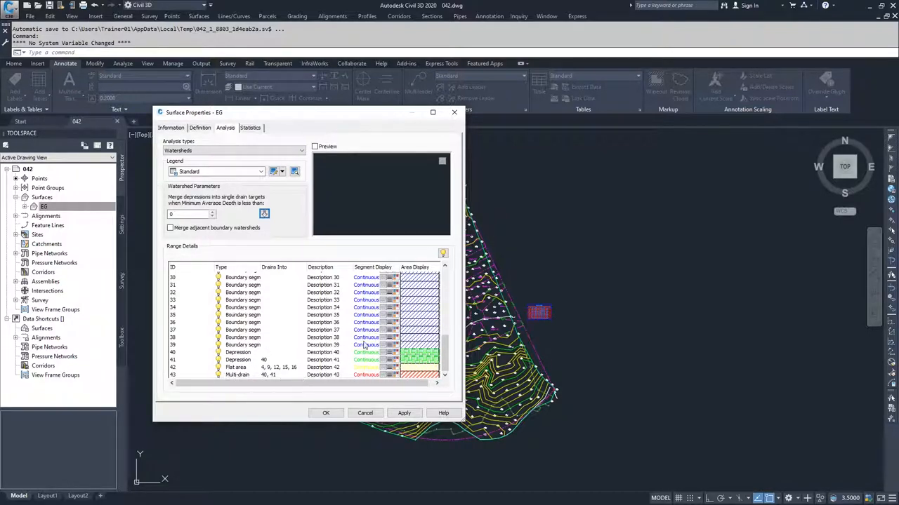
pyautogui.moveTo(354, 377)
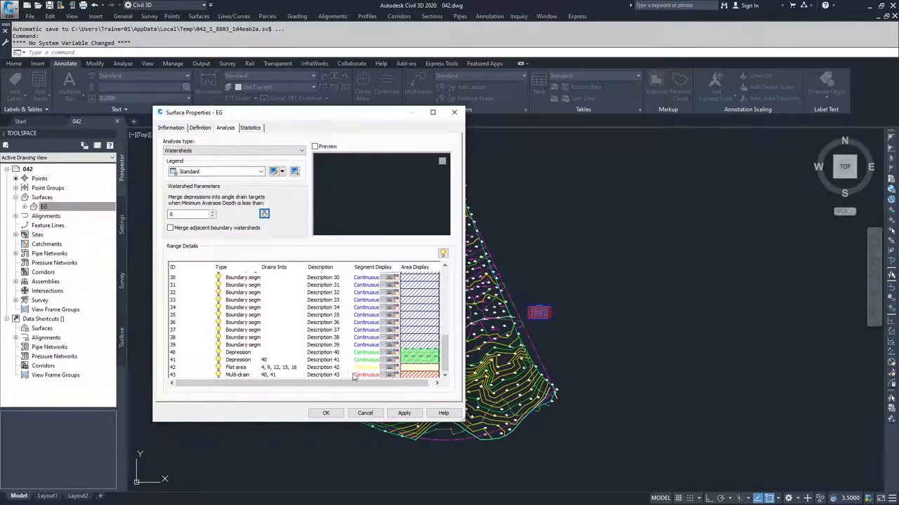
pyautogui.scroll(3)
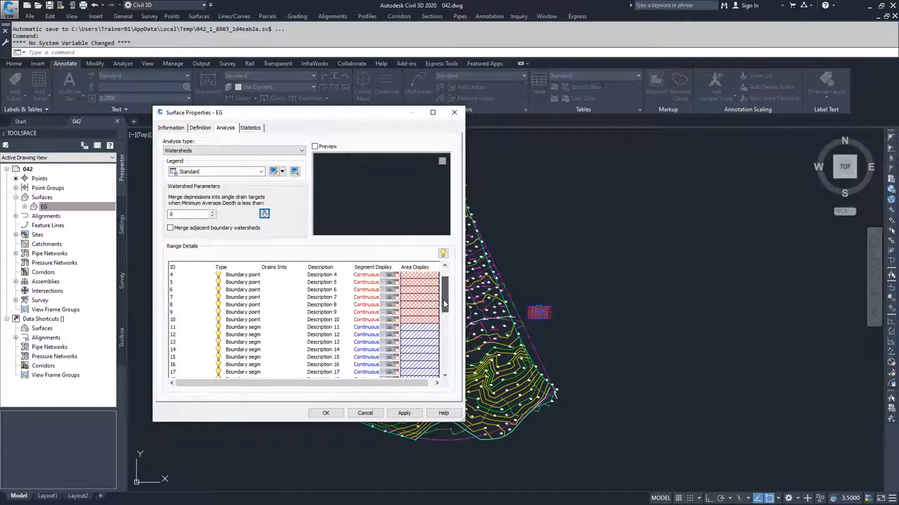
pyautogui.scroll(3)
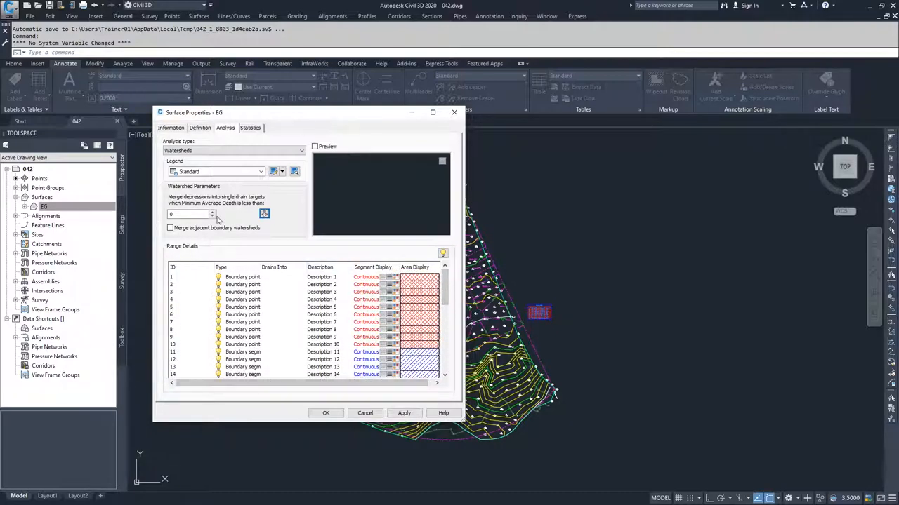